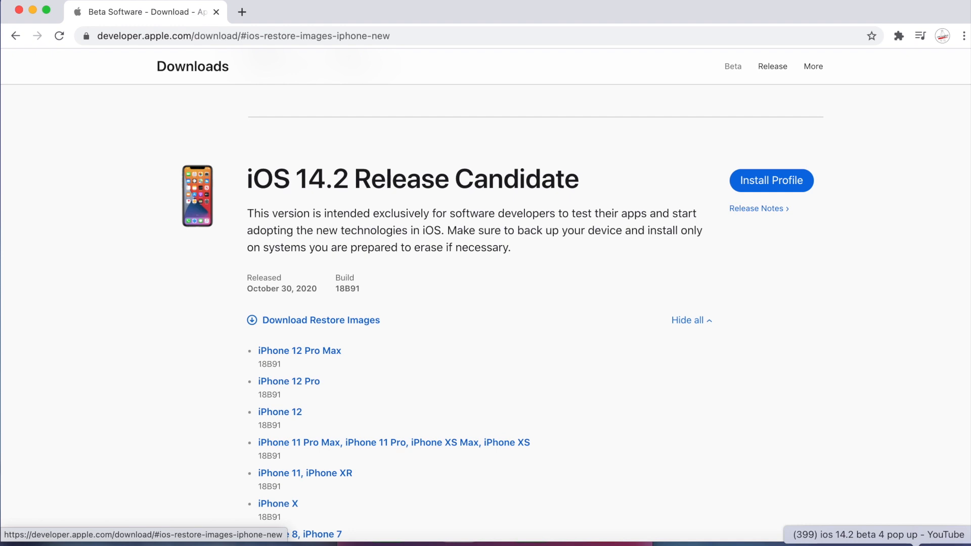
{"action": "mouse_move", "coordinate": [49, 25]}
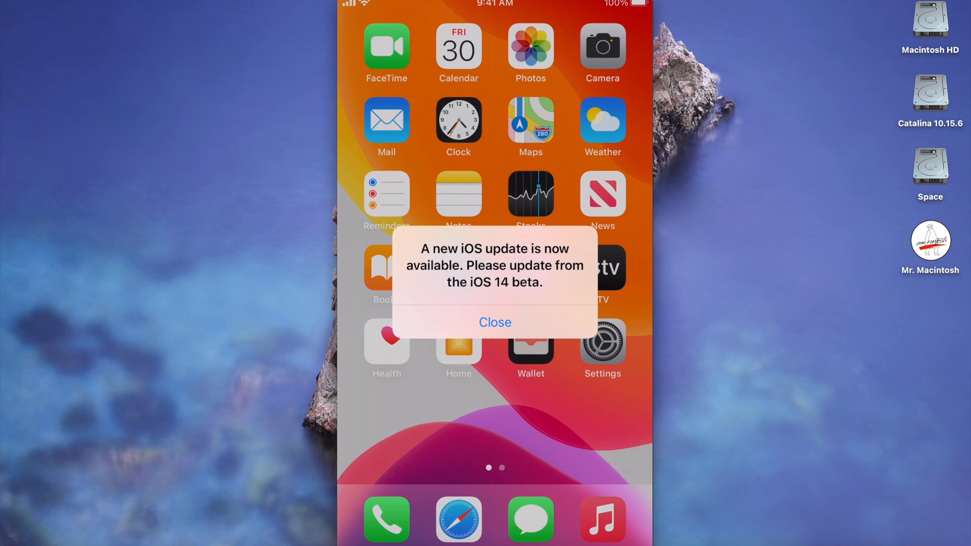
Step: Dismiss the beta update alert and open General settings
{"action": "left_click", "coordinate": [494, 322]}
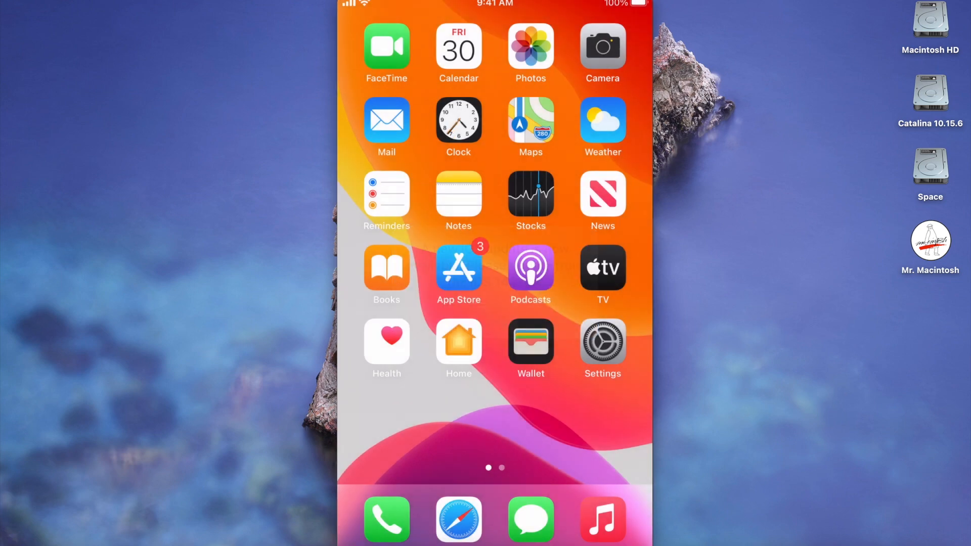
{"action": "left_click", "coordinate": [602, 347]}
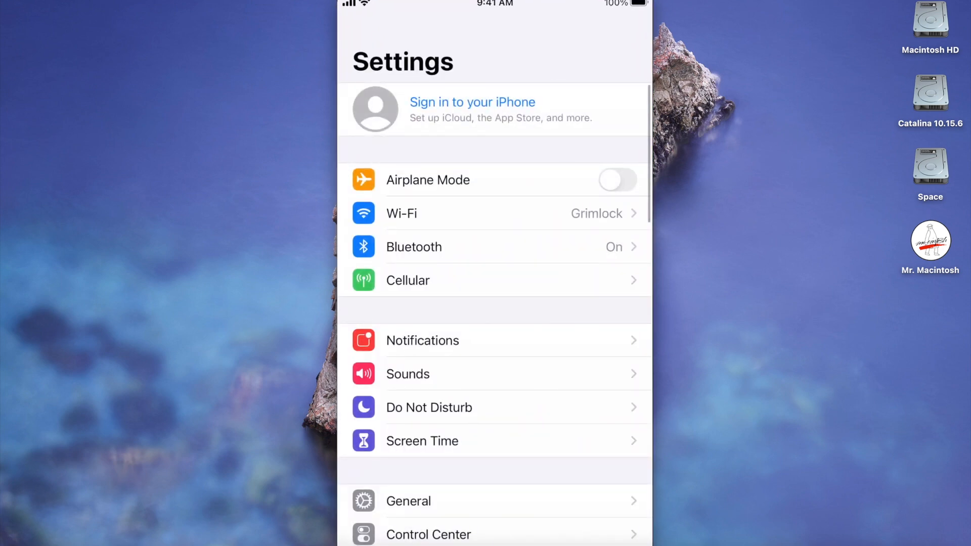
{"action": "left_click", "coordinate": [408, 501]}
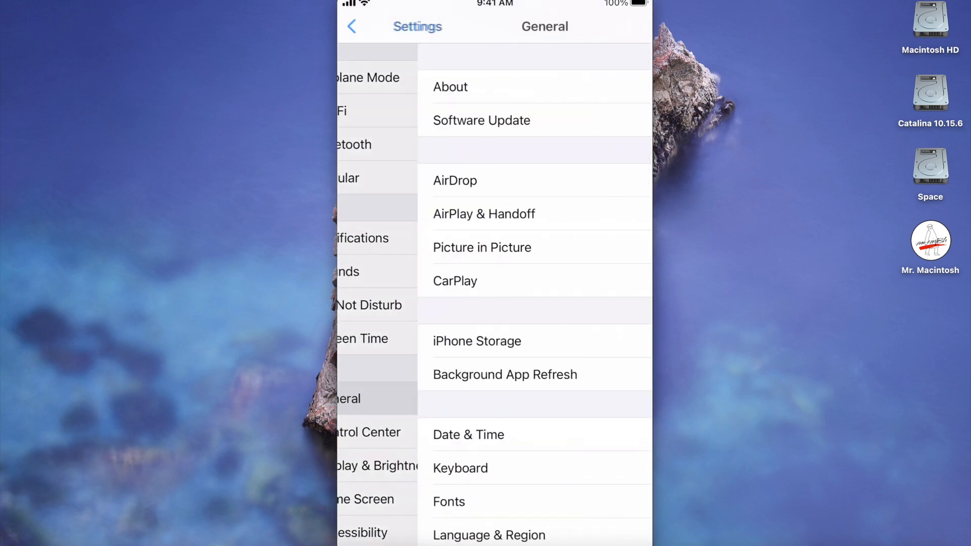
Step: Check Software Update until iOS 14.2 is found, then return to General
{"action": "left_click", "coordinate": [482, 121]}
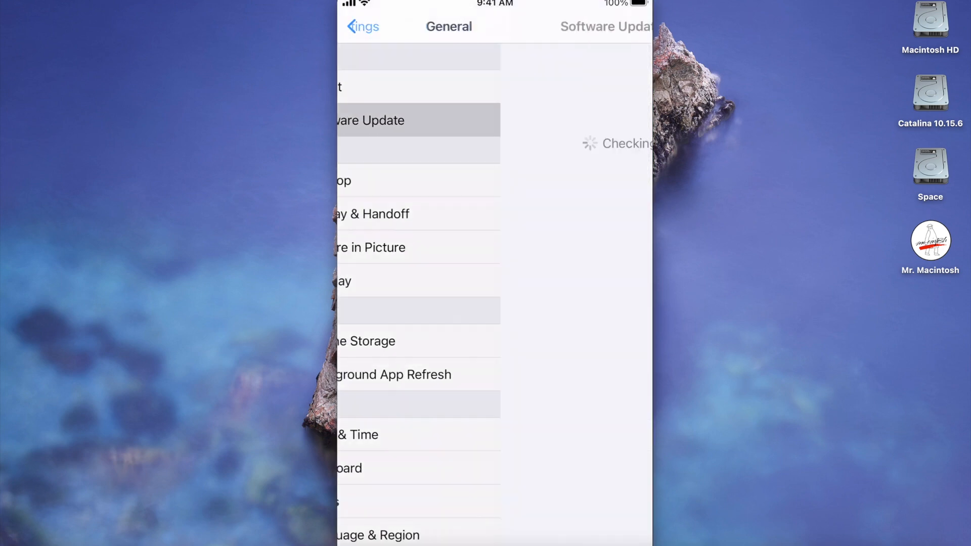
{"action": "left_click", "coordinate": [419, 121]}
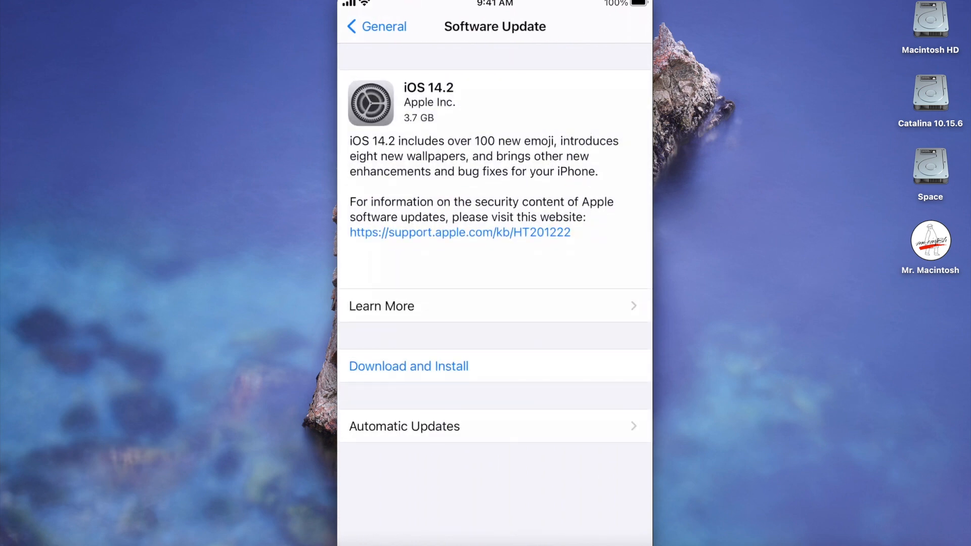
{"action": "left_click", "coordinate": [374, 25]}
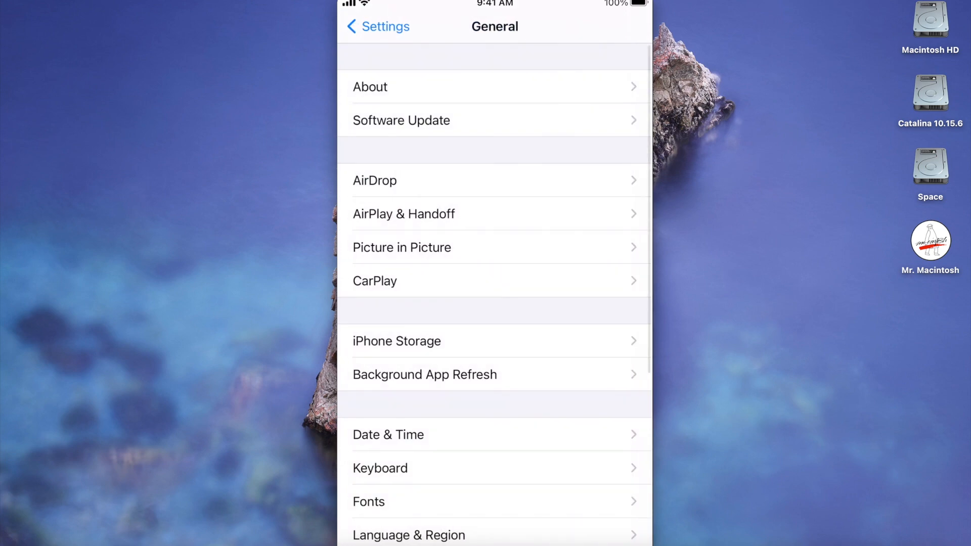
Step: Turn off Set Automatically under Date & Time
{"action": "left_click", "coordinate": [378, 27]}
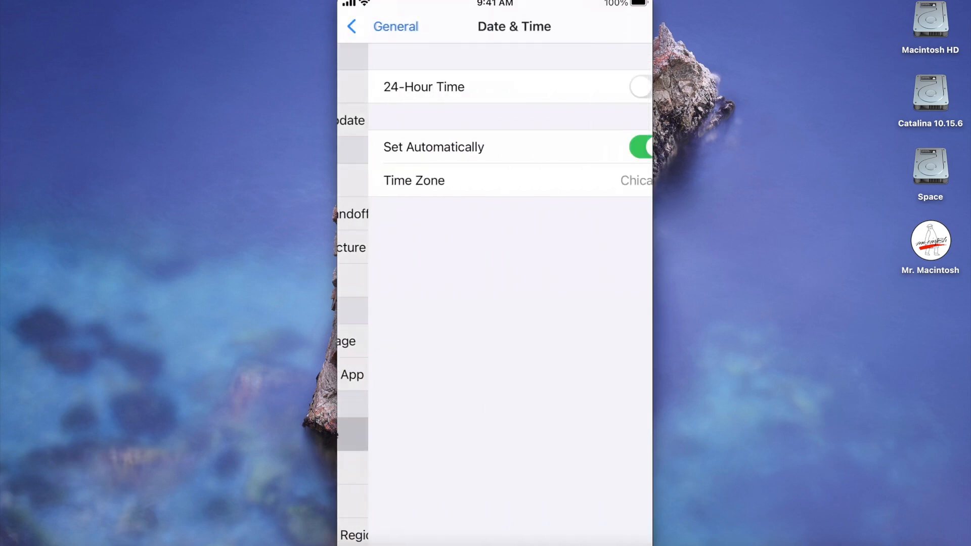
{"action": "left_click", "coordinate": [617, 147]}
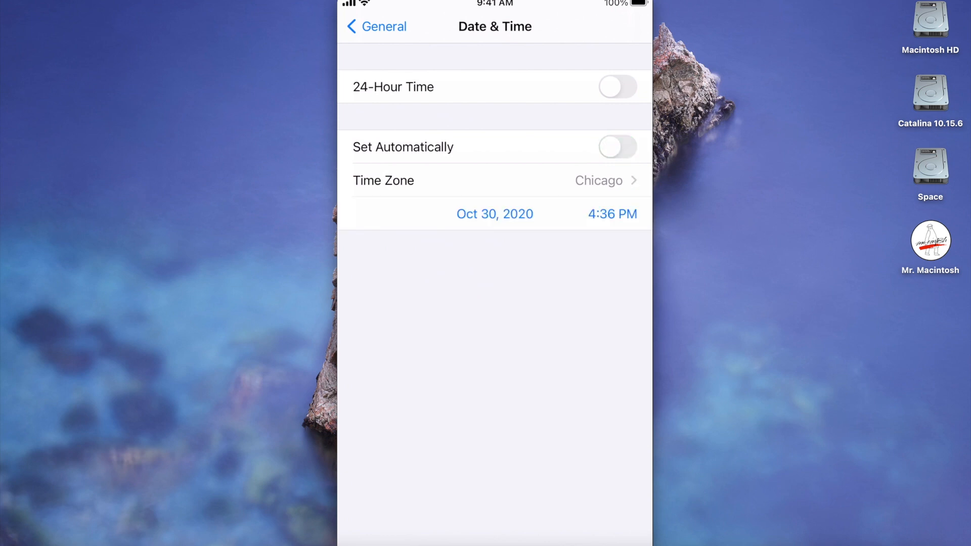
{"action": "left_click", "coordinate": [617, 147]}
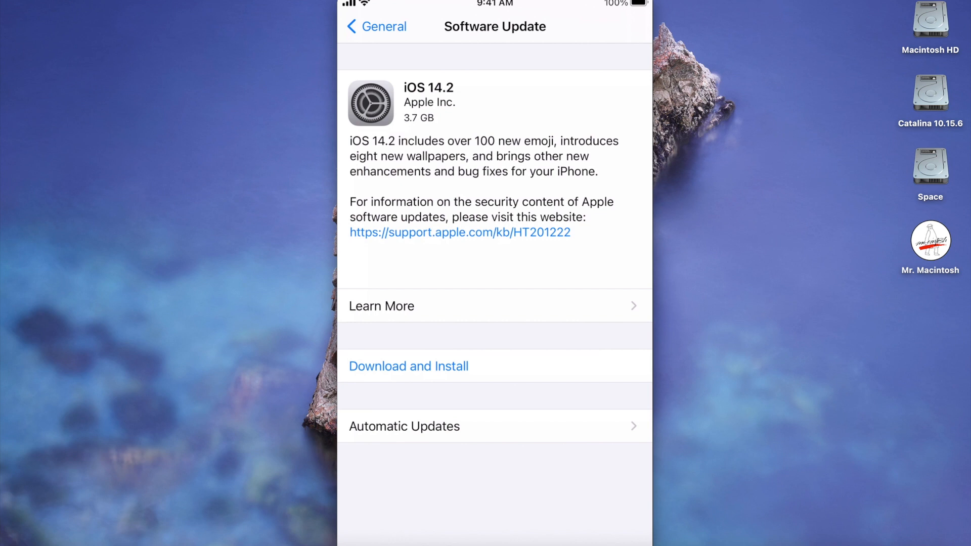
Step: Request Download and Install for iOS 14.2
{"action": "left_click", "coordinate": [408, 365]}
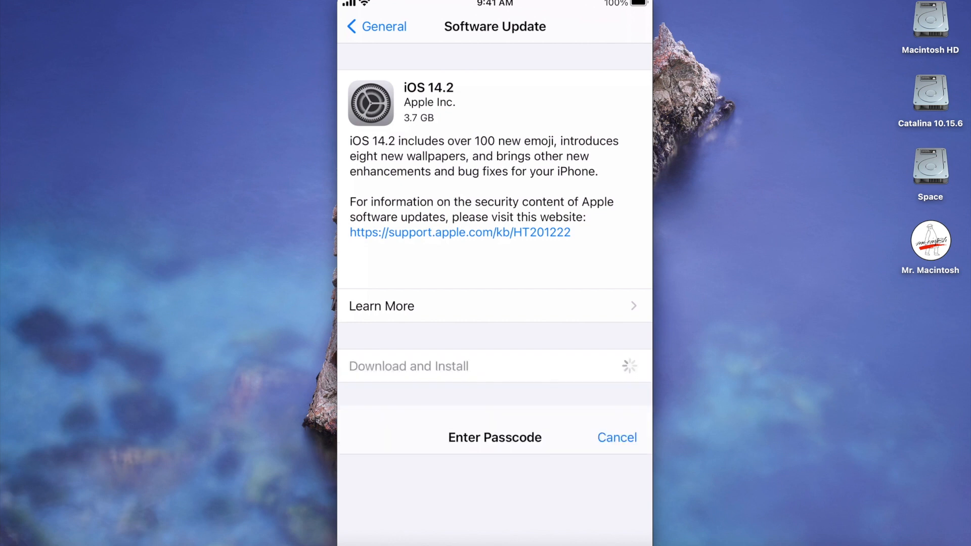
{"action": "left_click", "coordinate": [616, 437]}
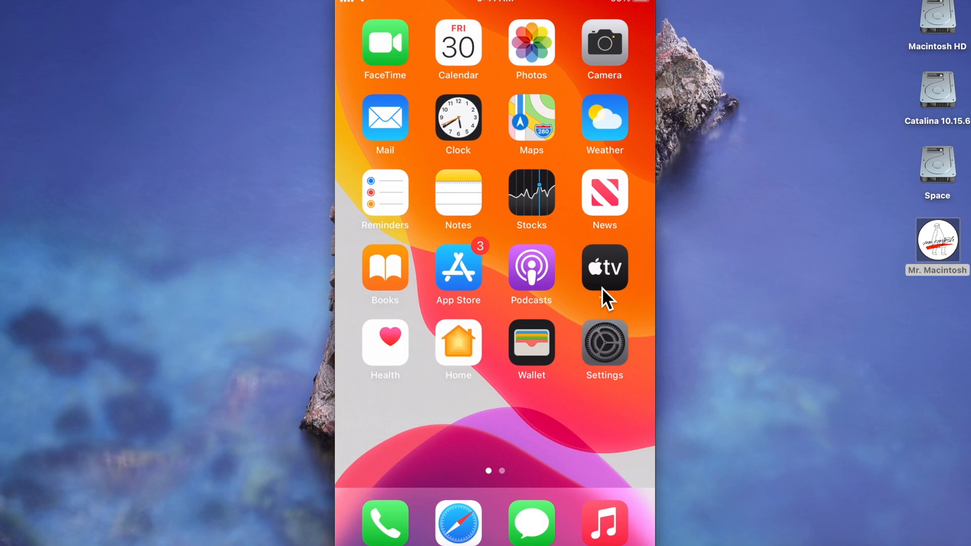
{"action": "left_click", "coordinate": [604, 347]}
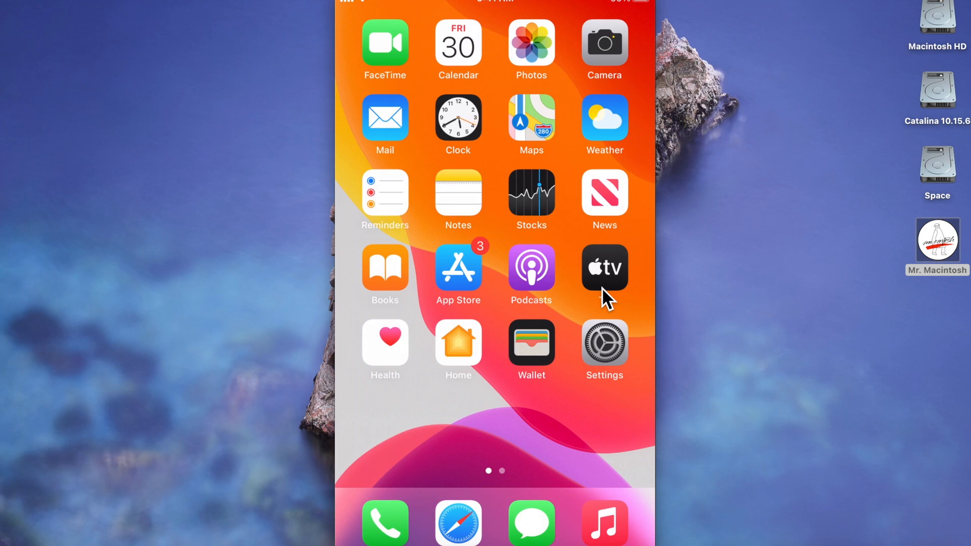
Step: Open the iOS 14 Beta Software Profile from General's Profile list
{"action": "left_click", "coordinate": [604, 349]}
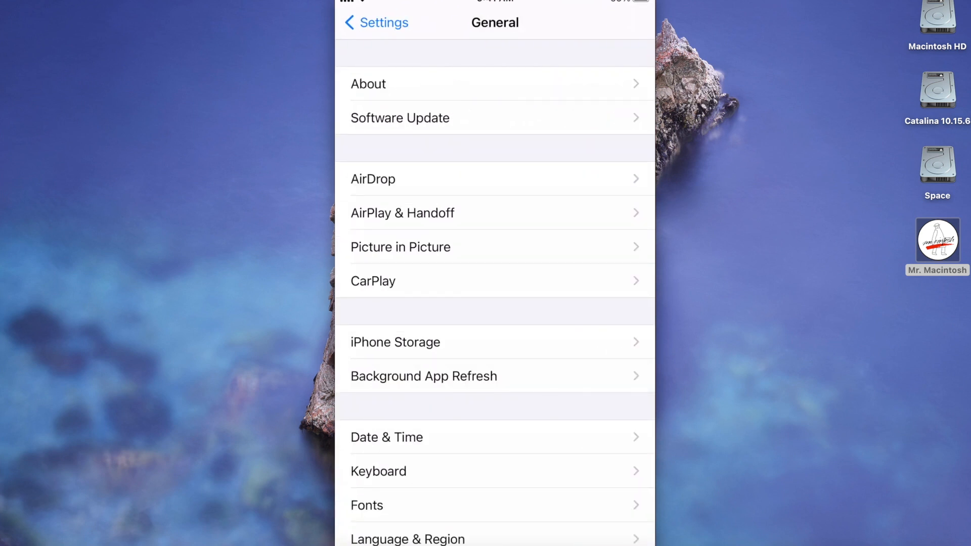
{"action": "scroll", "scroll_direction": "down", "scroll_amount": 3}
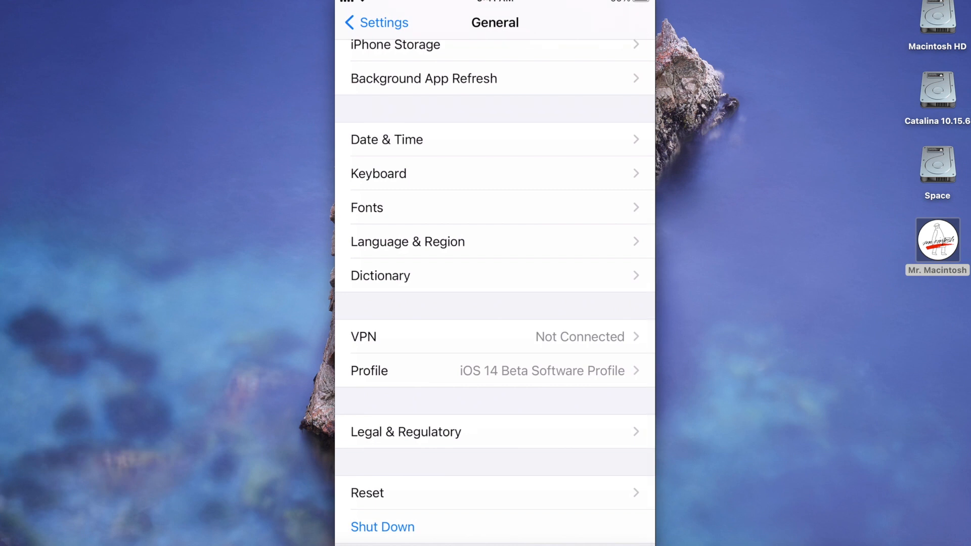
{"action": "left_click", "coordinate": [494, 370]}
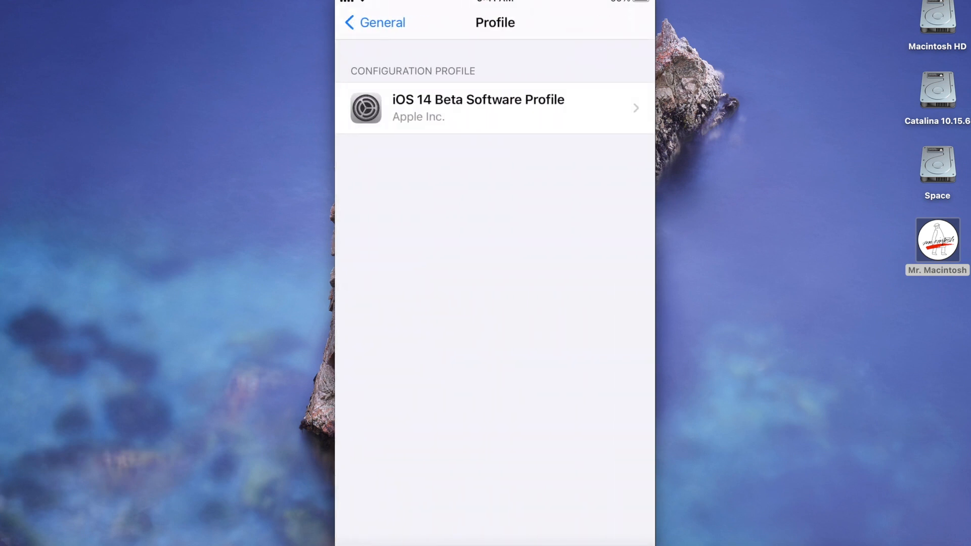
{"action": "left_click", "coordinate": [494, 107]}
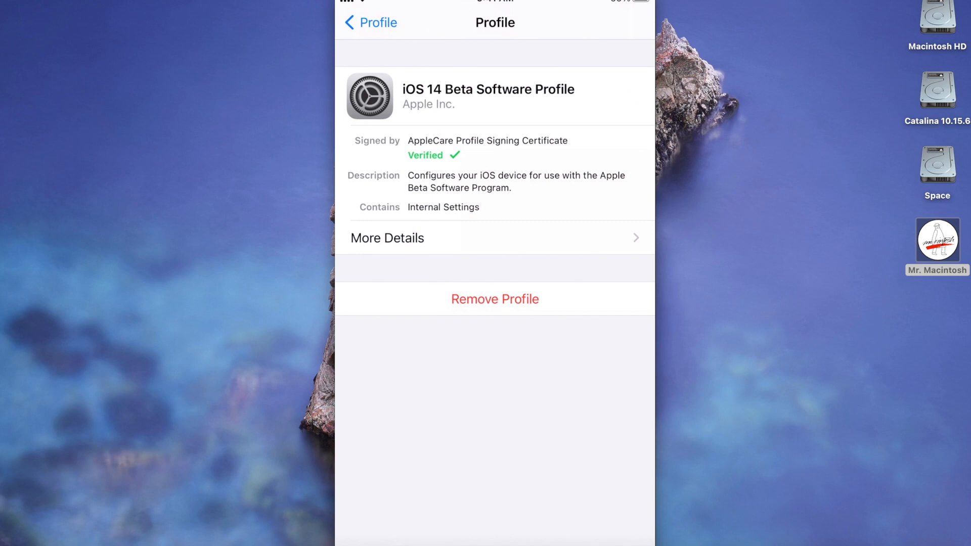
{"action": "left_click", "coordinate": [494, 299]}
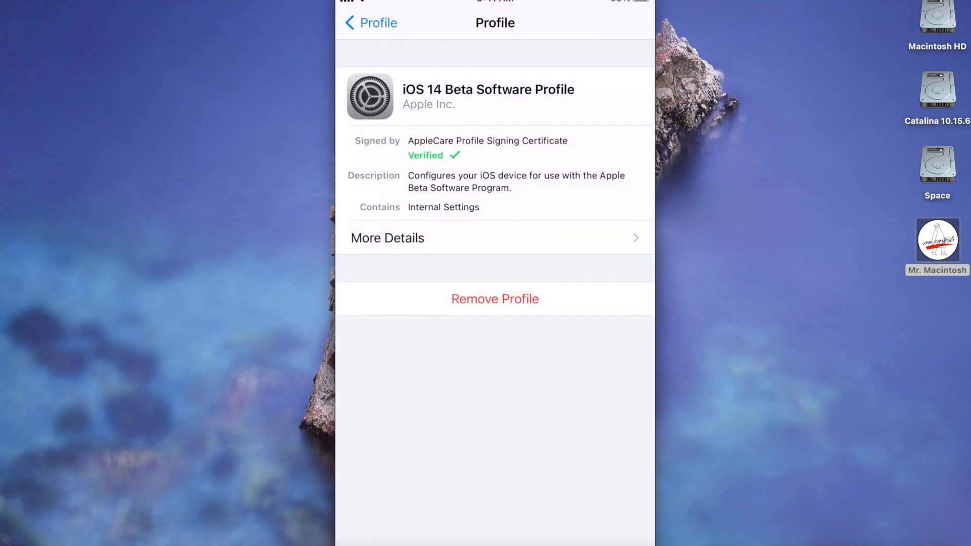
Step: Remove the iOS 14 Beta Software Profile and answer the Restart Required alert
{"action": "left_click", "coordinate": [494, 299]}
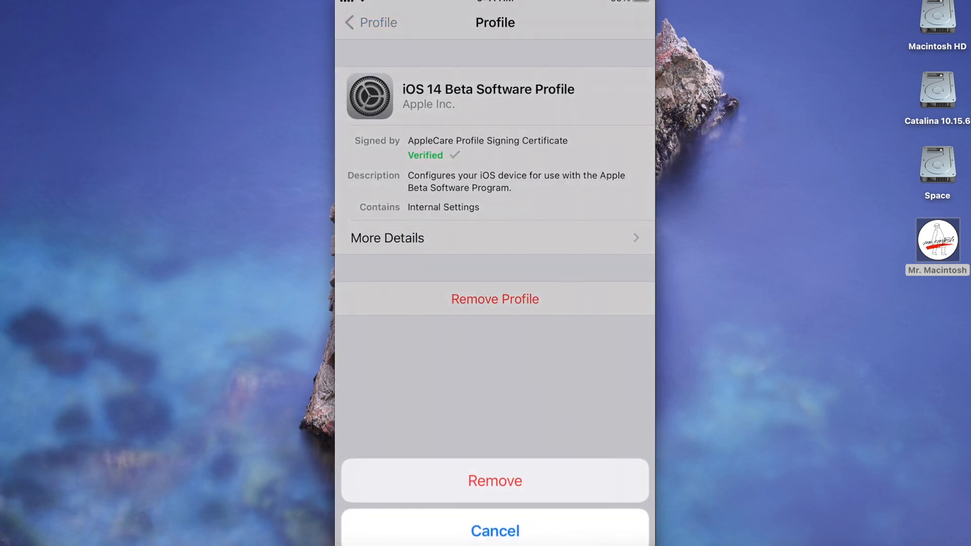
{"action": "left_click", "coordinate": [494, 480]}
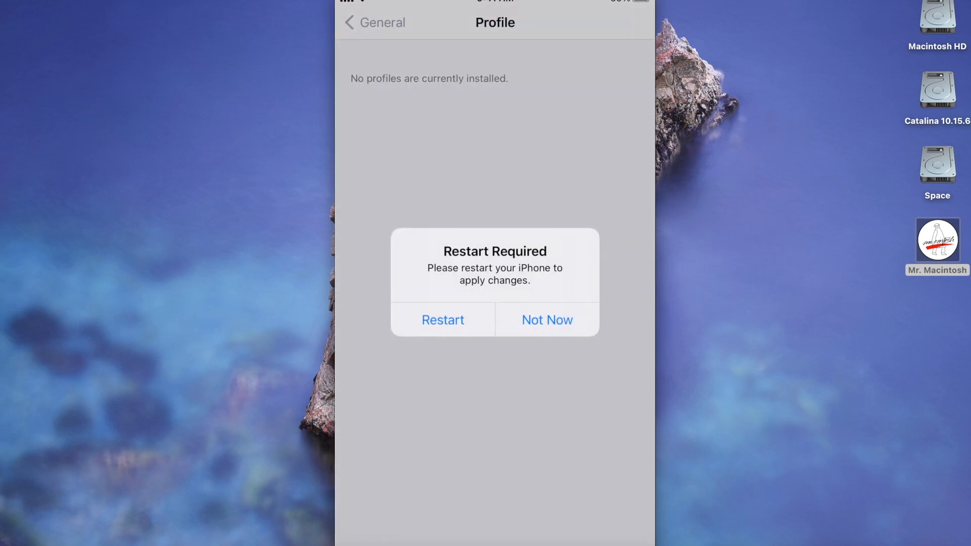
{"action": "left_click", "coordinate": [547, 320]}
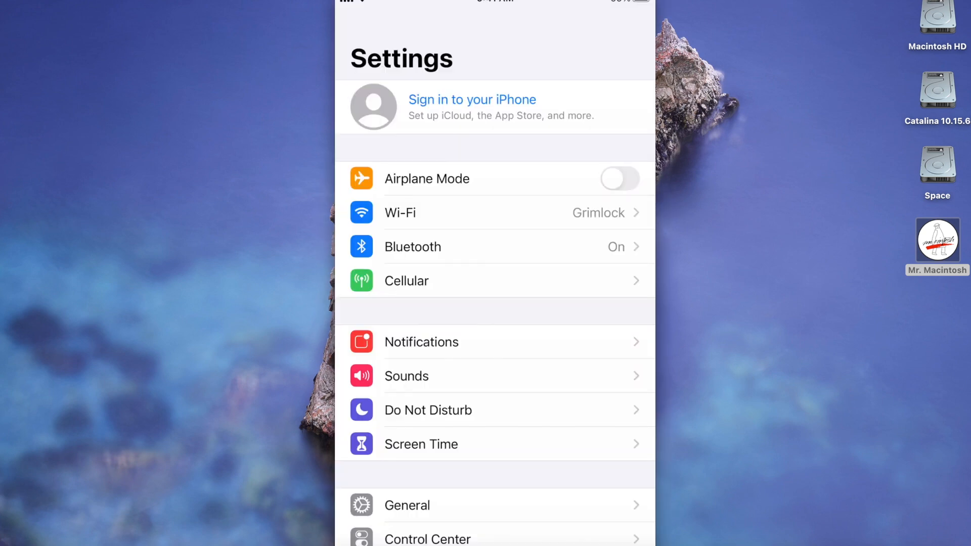
Step: Confirm General has no Profile row, then restart to the passcode screen
{"action": "left_click", "coordinate": [406, 505]}
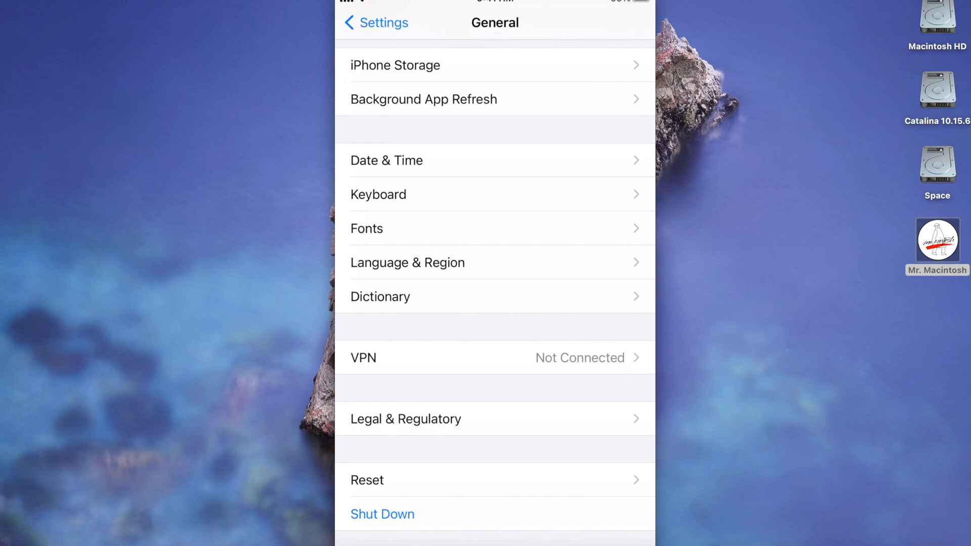
{"action": "left_click", "coordinate": [382, 513]}
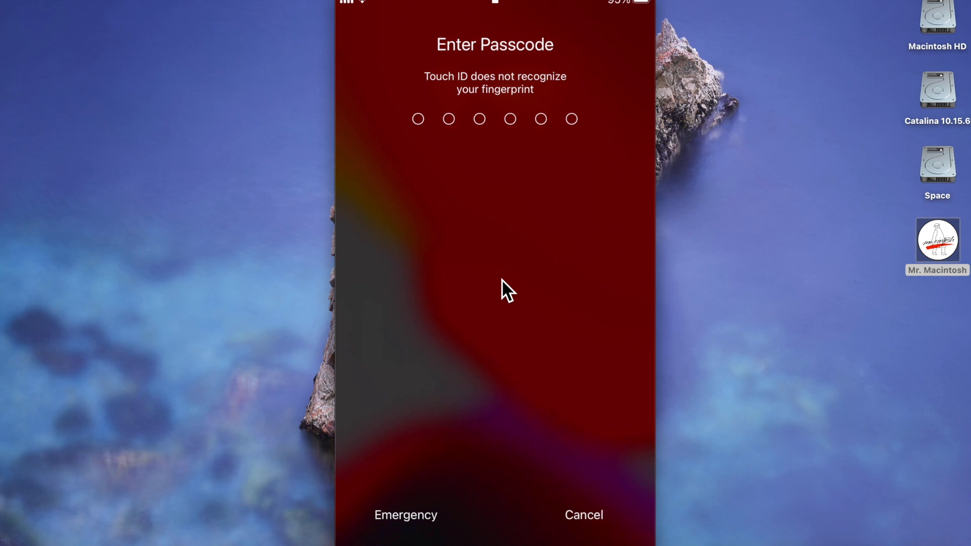